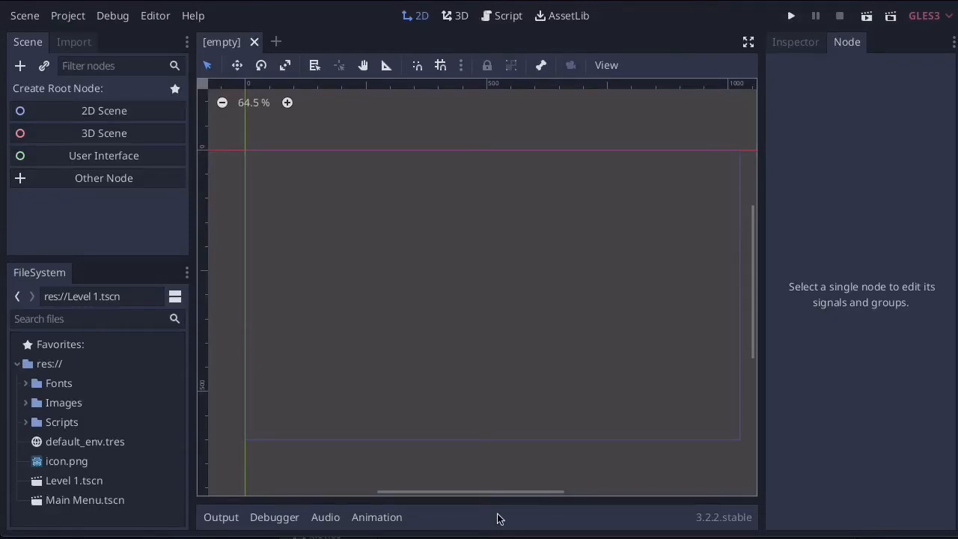
mouse_move(116, 472)
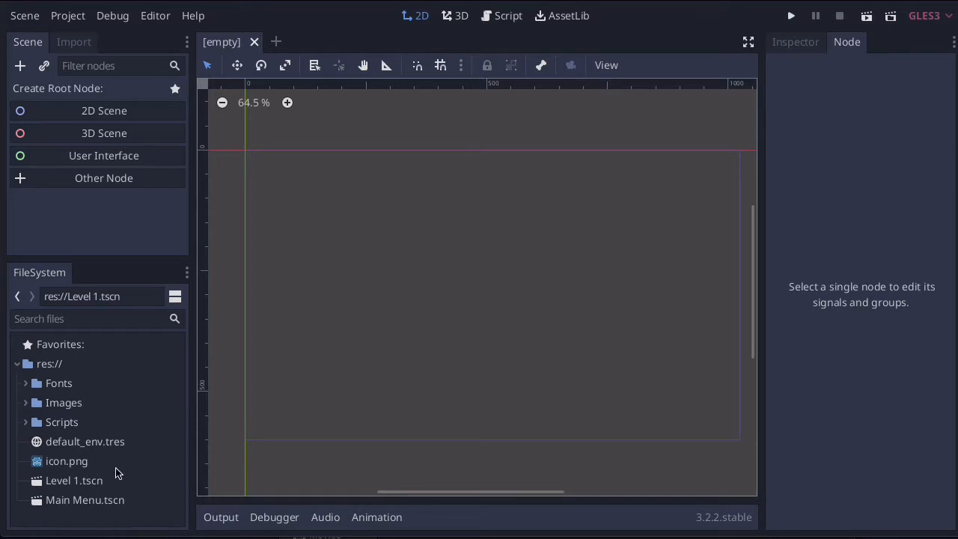
mouse_move(85, 499)
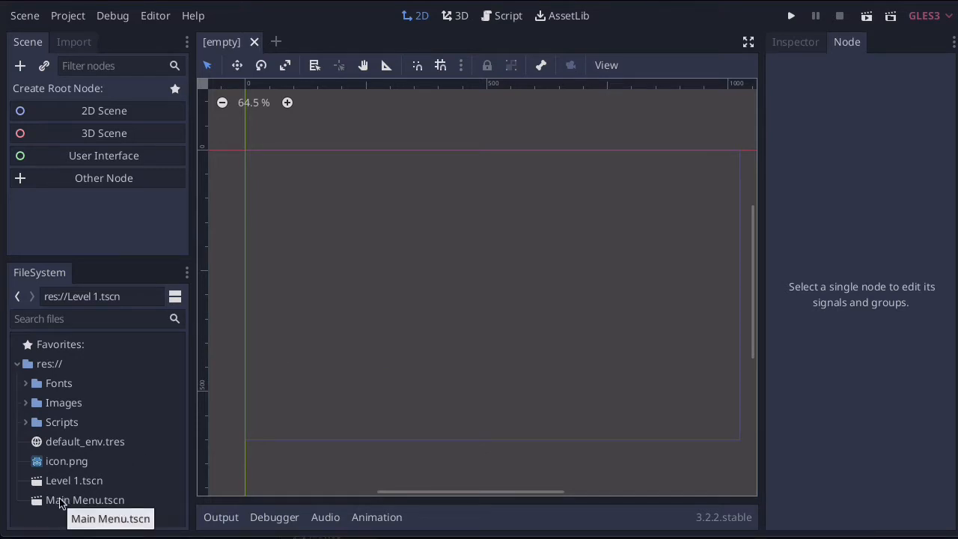
Open Main Menu.tscn and select its Main Menu root node
double_click(84, 499)
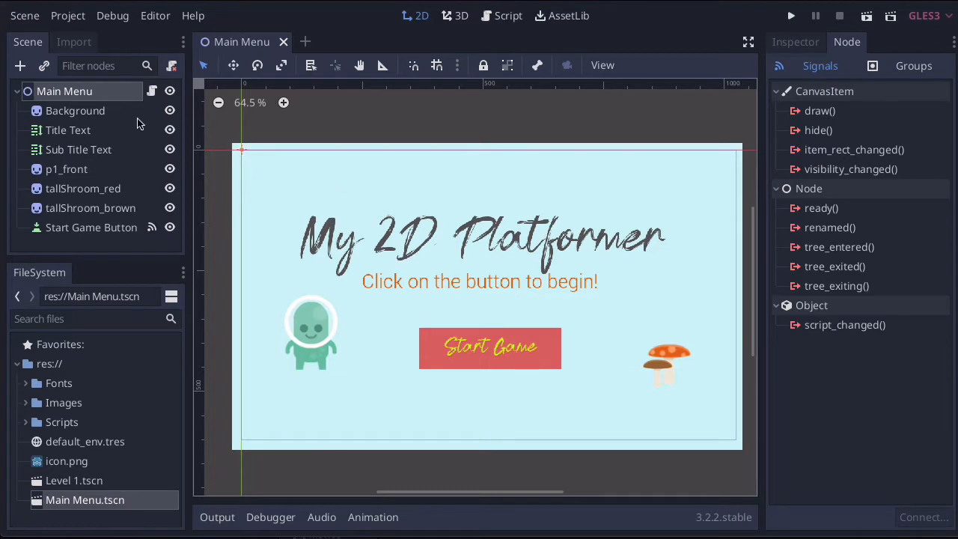
left_click(64, 90)
type("audio")
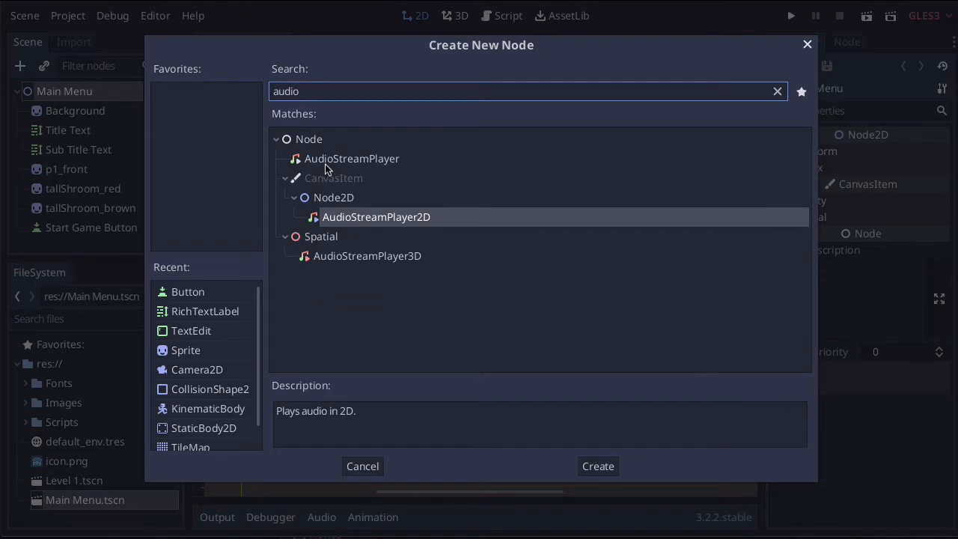
mouse_move(352, 158)
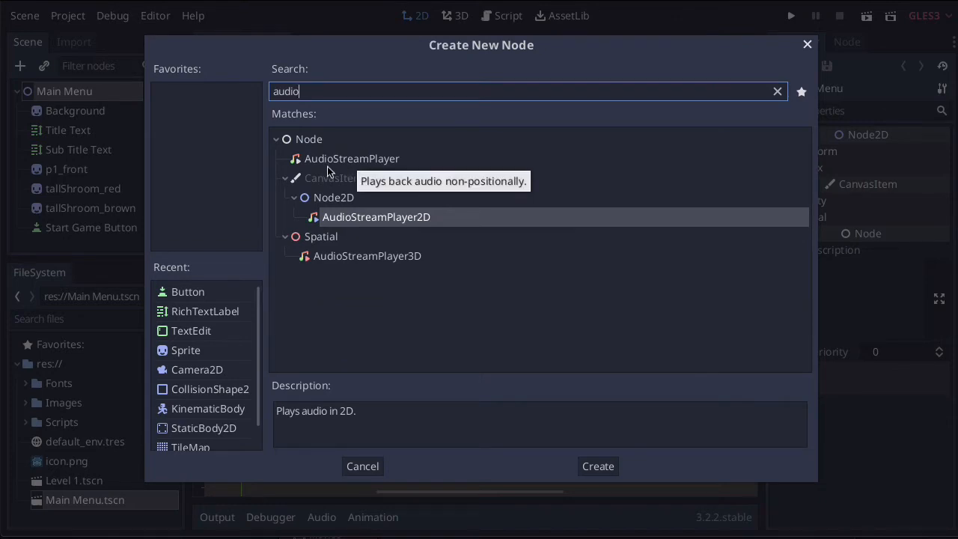
Create a non-positional AudioStreamPlayer node under the Main Menu root
left_click(352, 158)
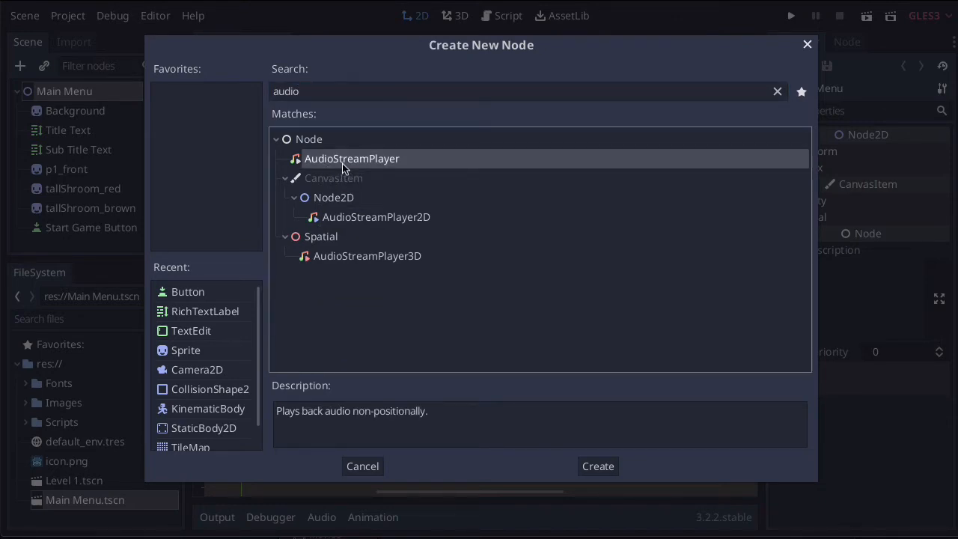
left_click(597, 466)
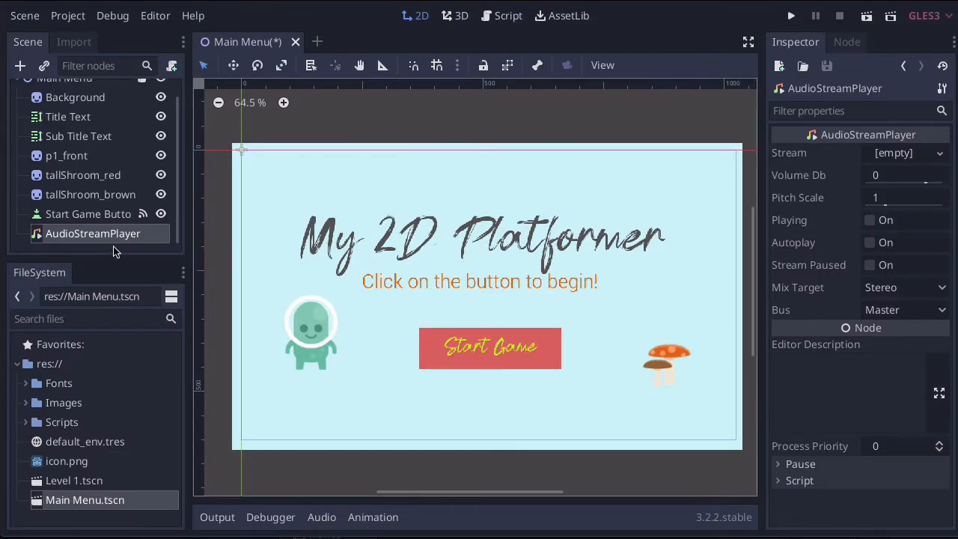
mouse_move(94, 233)
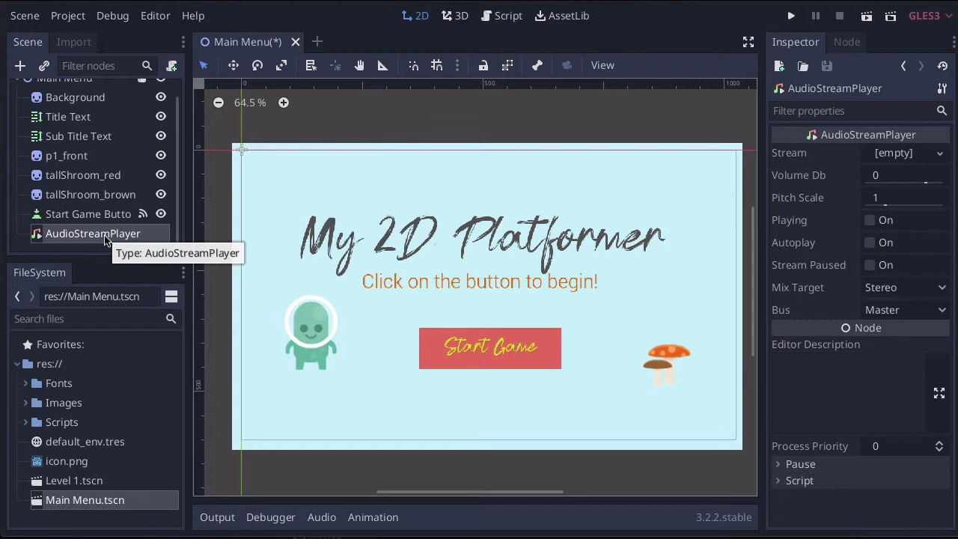
Rename the AudioStreamPlayer node to 'Background Music' and select it
double_click(93, 233)
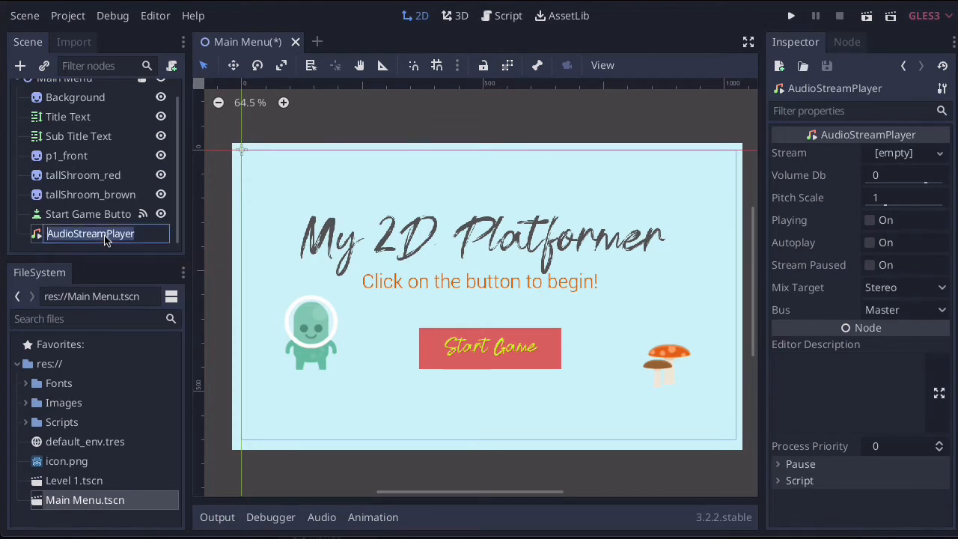
type("Background Music")
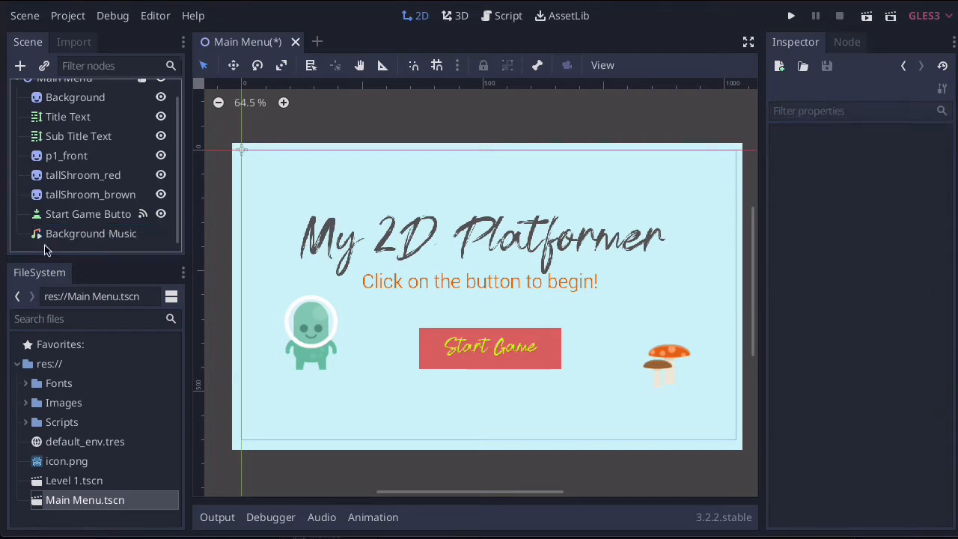
mouse_move(56, 246)
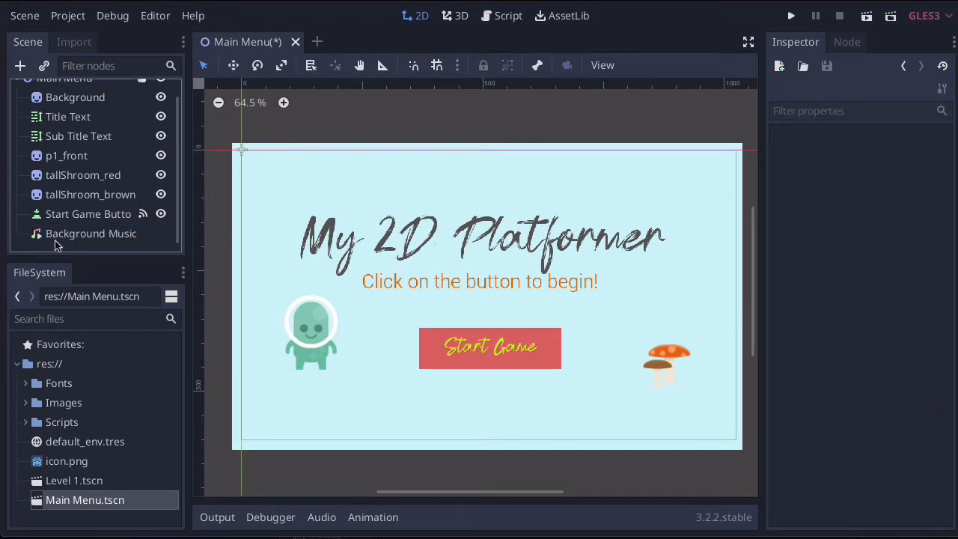
left_click(92, 234)
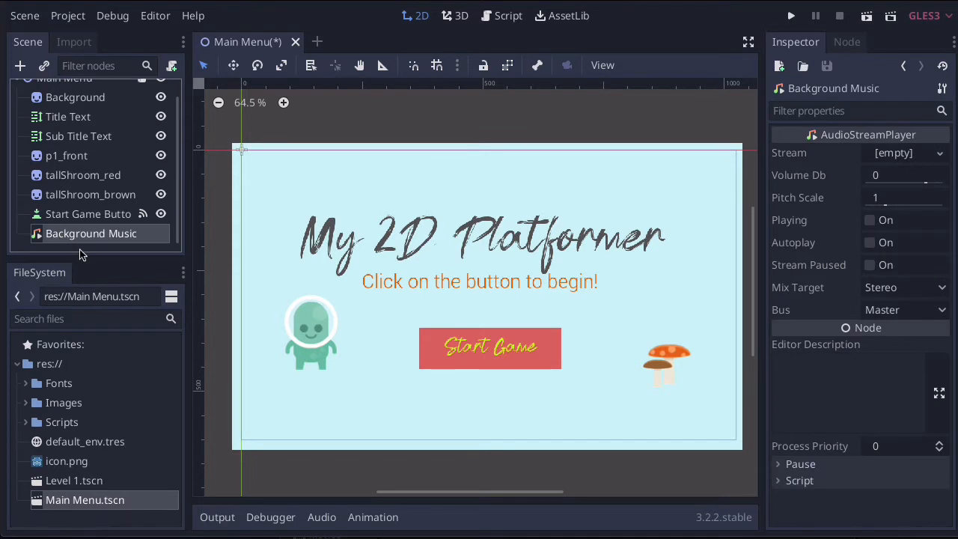
mouse_move(71, 429)
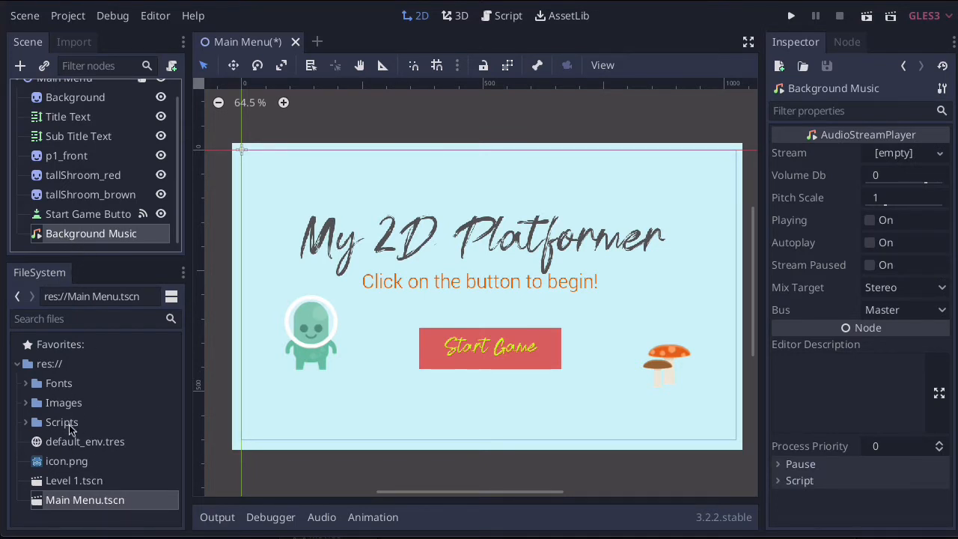
mouse_move(69, 389)
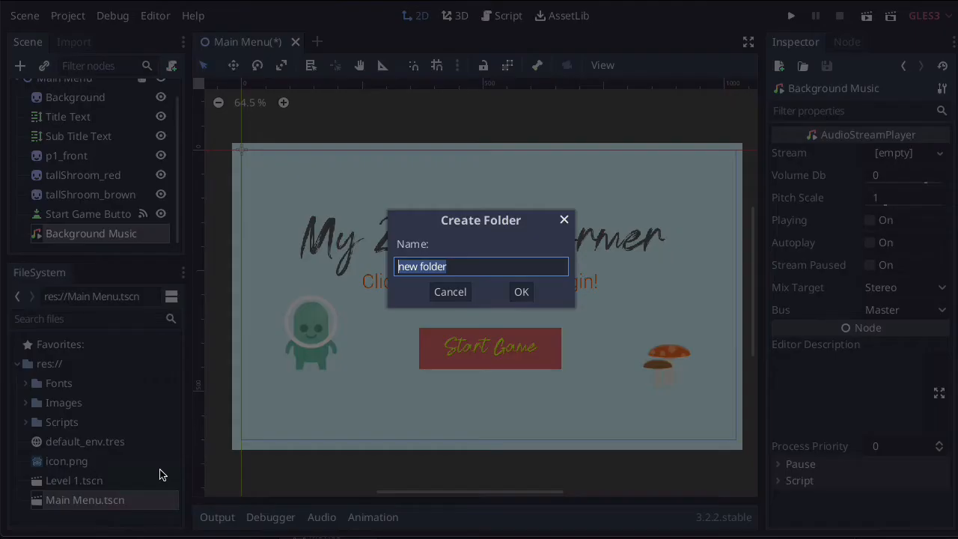
Create a folder named 'Audio' at res:// and open it
type("Audio")
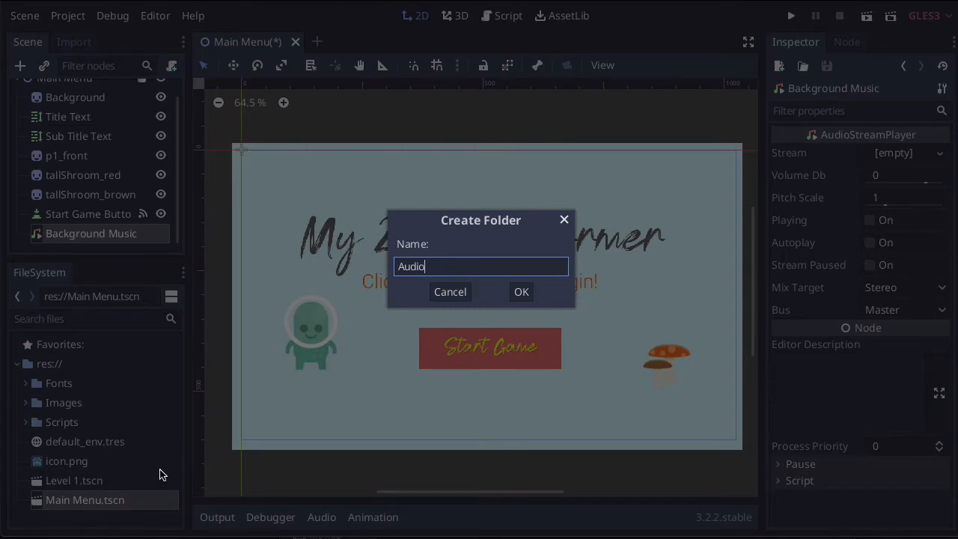
left_click(520, 292)
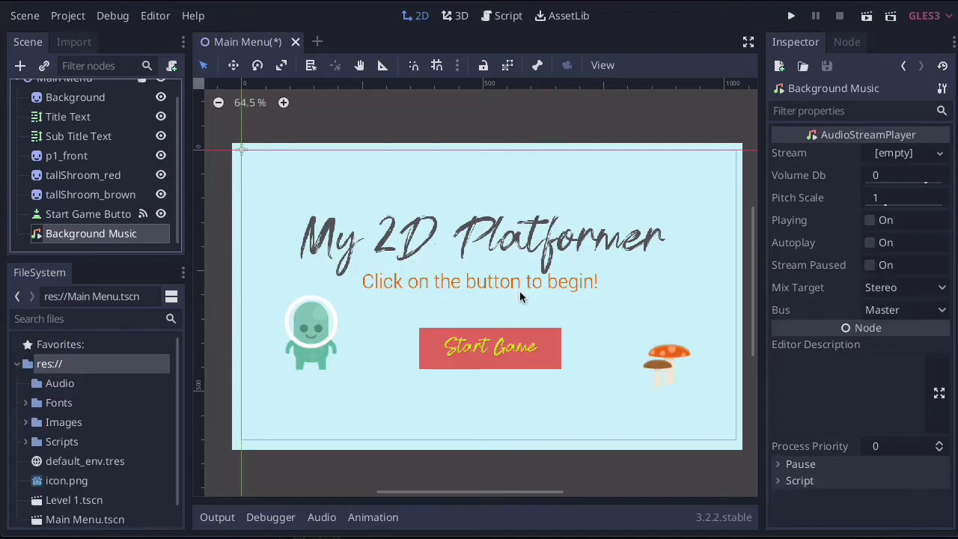
left_click(59, 382)
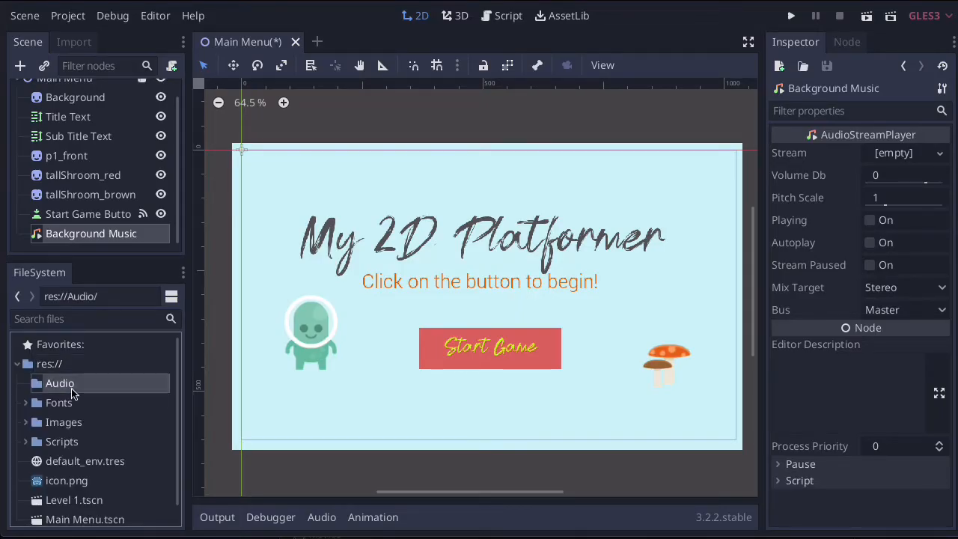
mouse_move(177, 409)
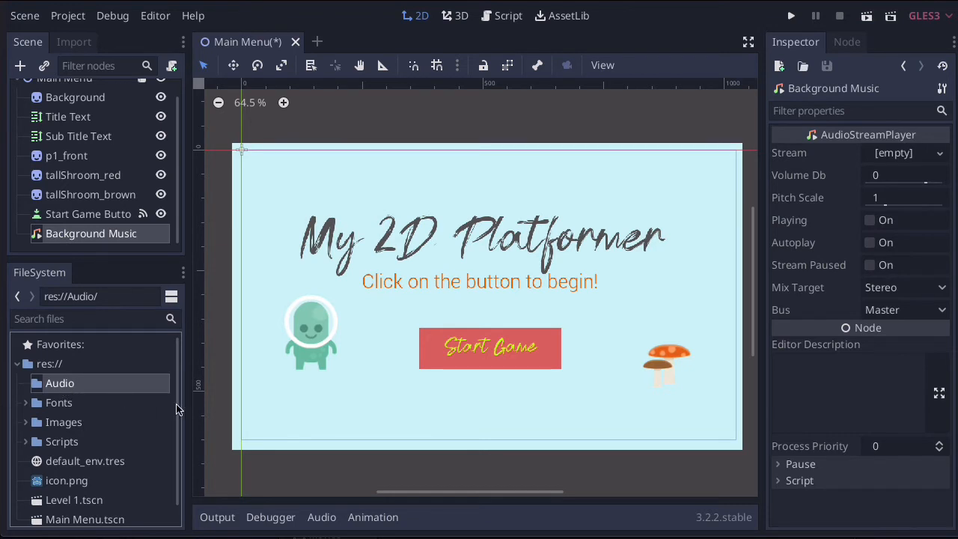
mouse_move(86, 408)
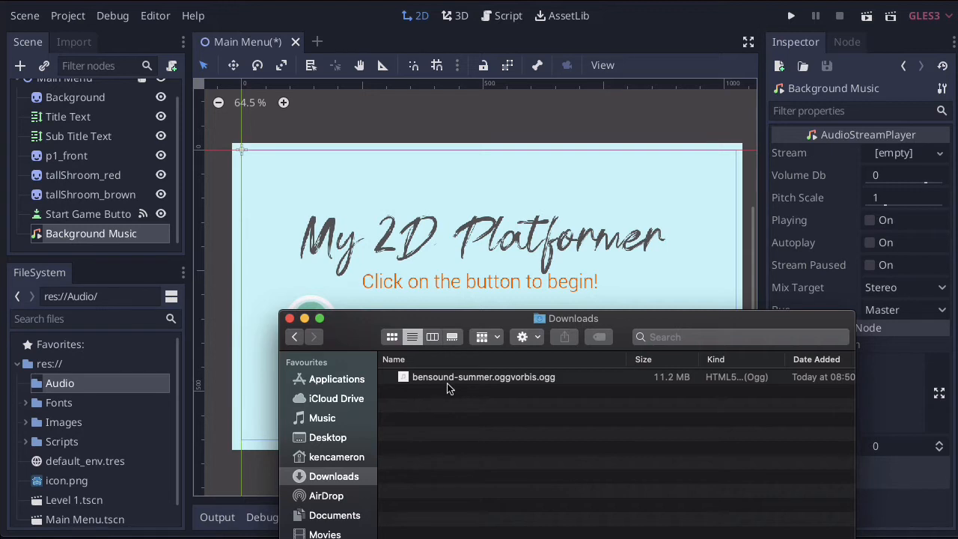
mouse_move(547, 392)
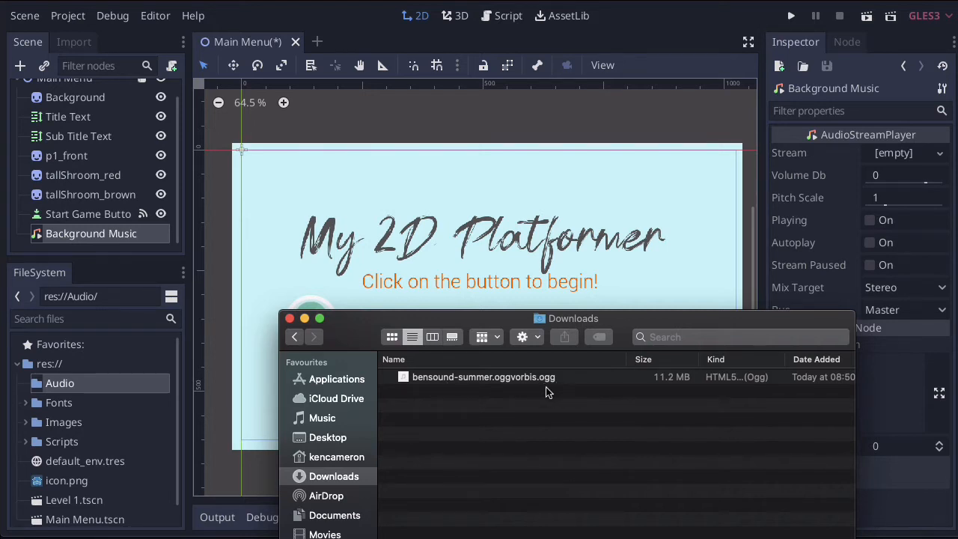
mouse_move(551, 394)
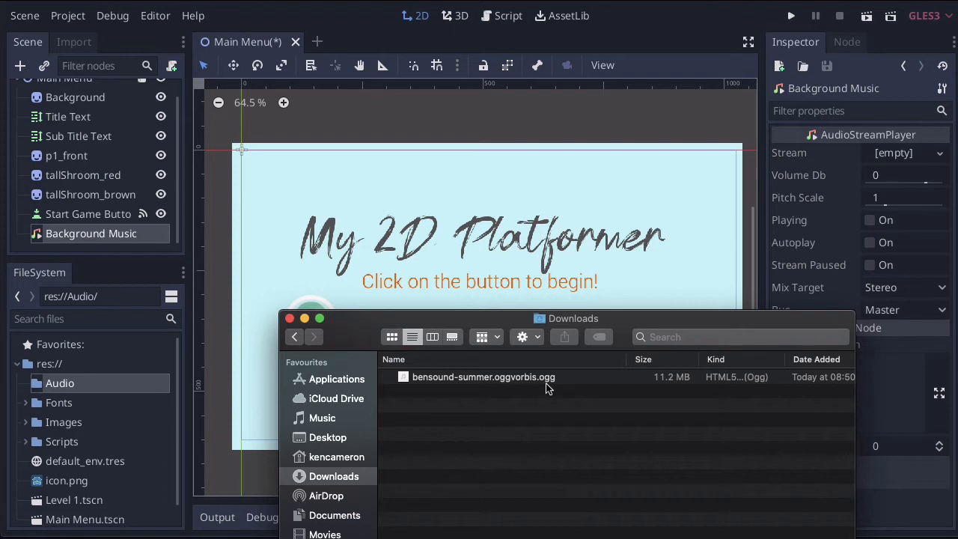
mouse_move(554, 390)
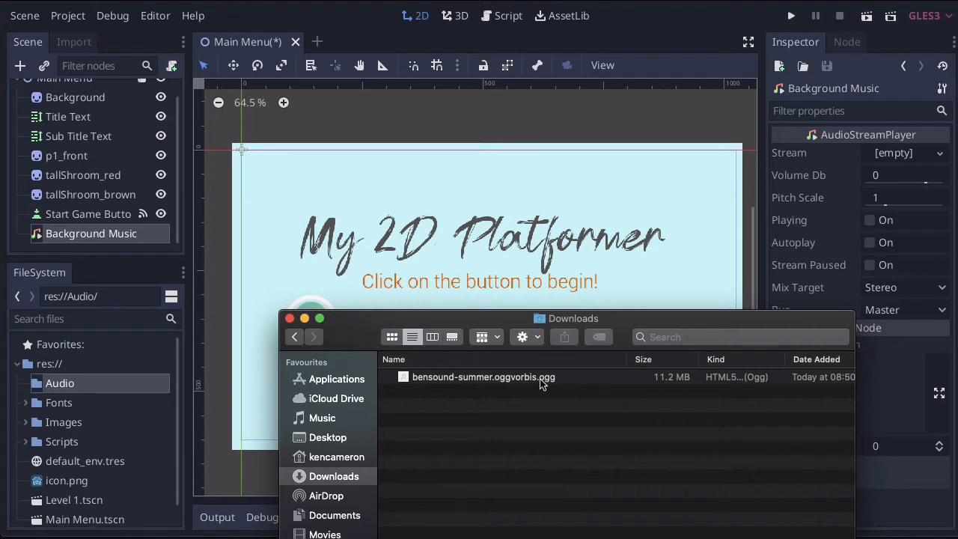
mouse_move(483, 384)
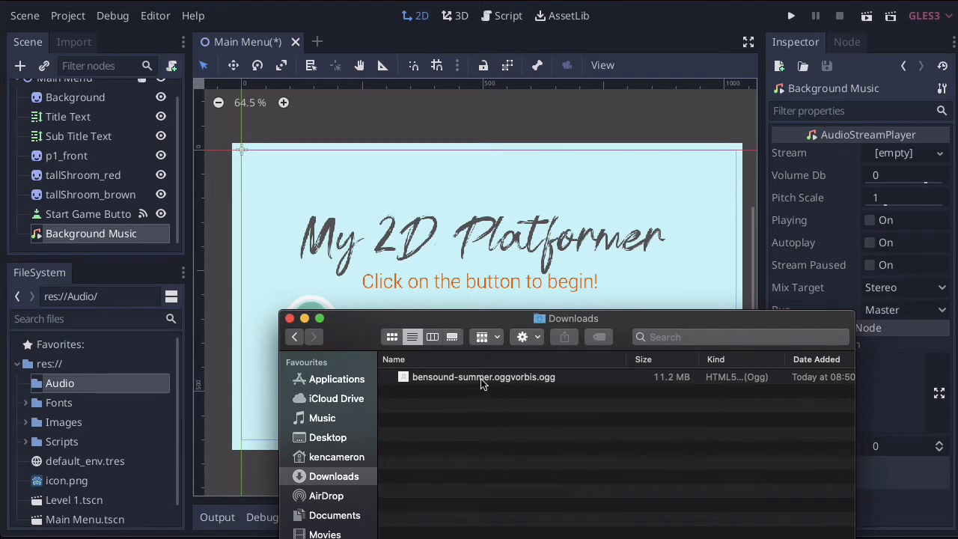
Drag bensound-summer.oggvorbis.ogg from Finder's Downloads into Godot's Audio folder
left_click(484, 376)
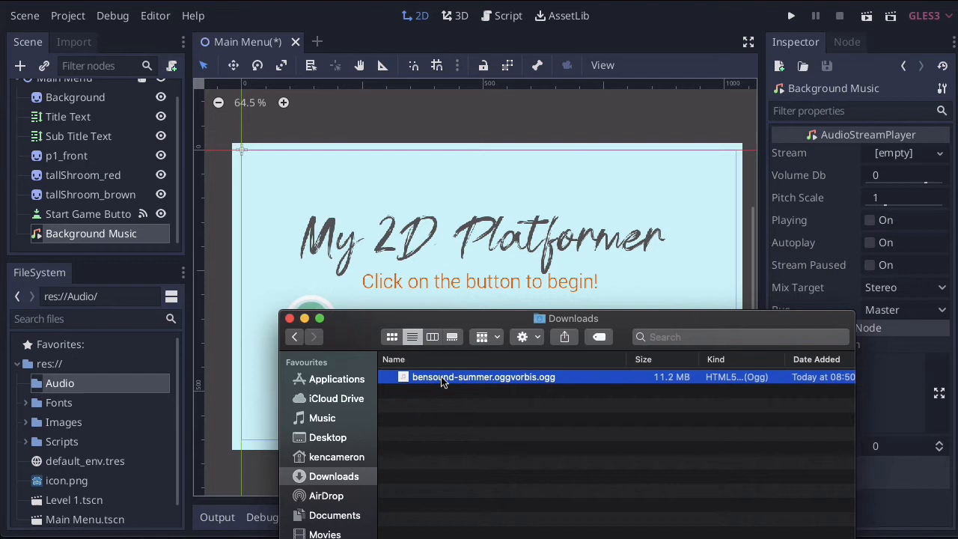
left_click_drag(484, 377, 123, 383)
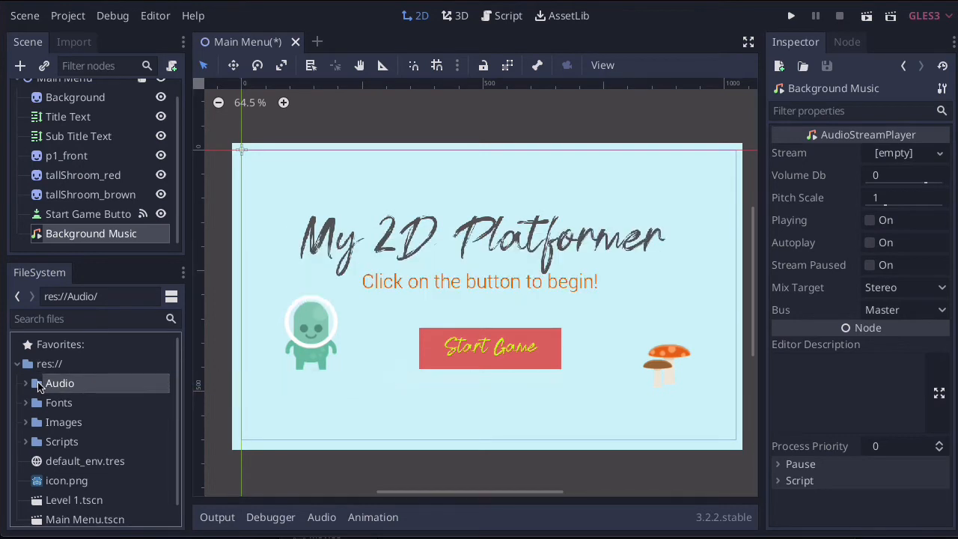
Expand the Audio folder to reveal the bensound-summer.ogg track
left_click(26, 384)
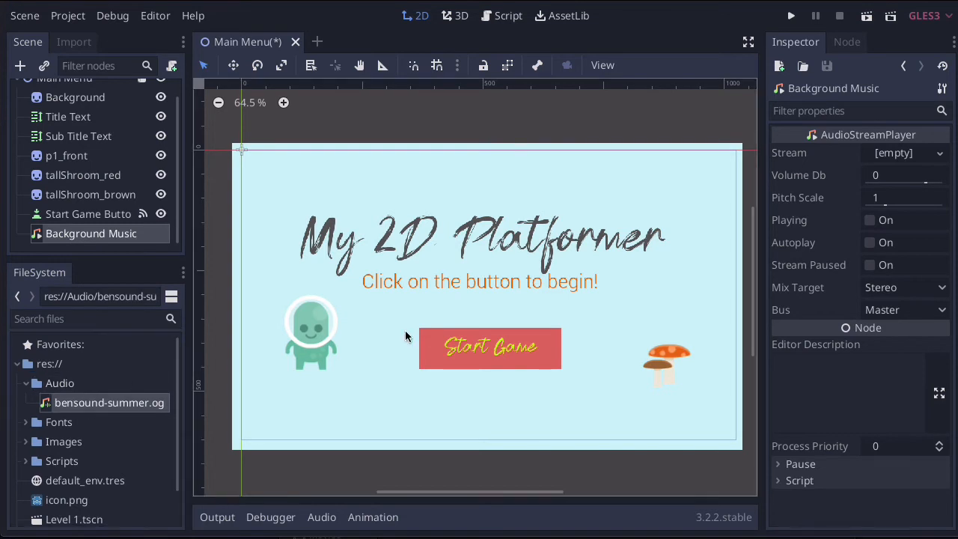
Give Background Music the summer track as its stream, preview playback, and enable Autoplay
left_click(88, 213)
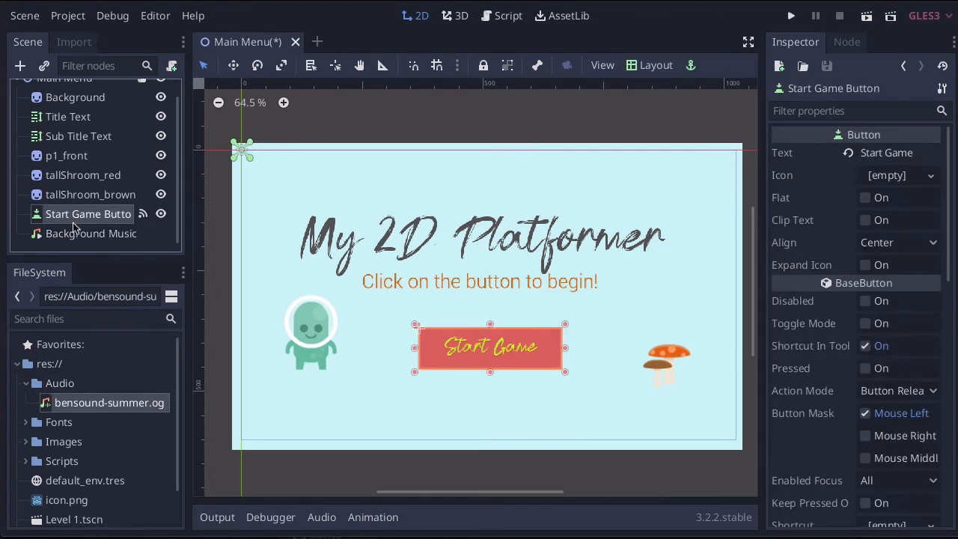
left_click(91, 232)
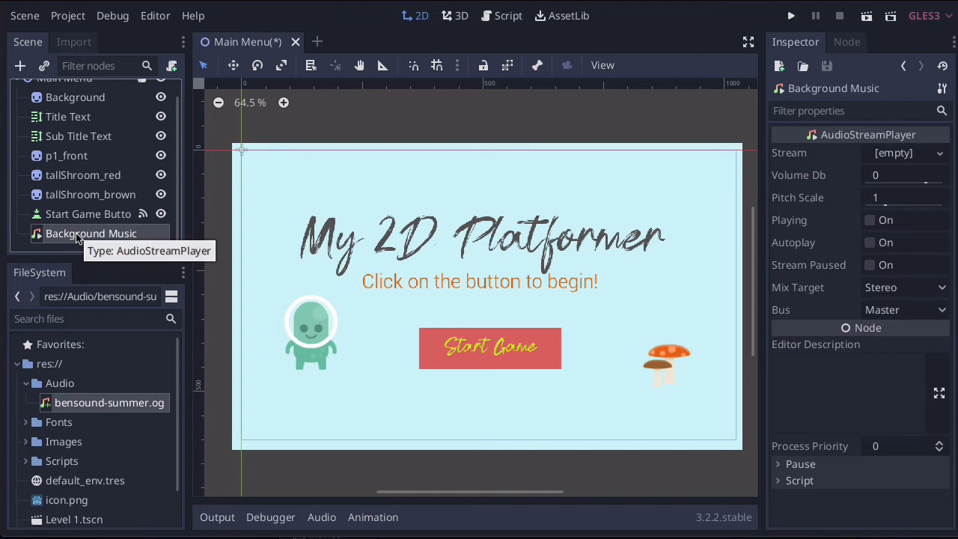
mouse_move(71, 408)
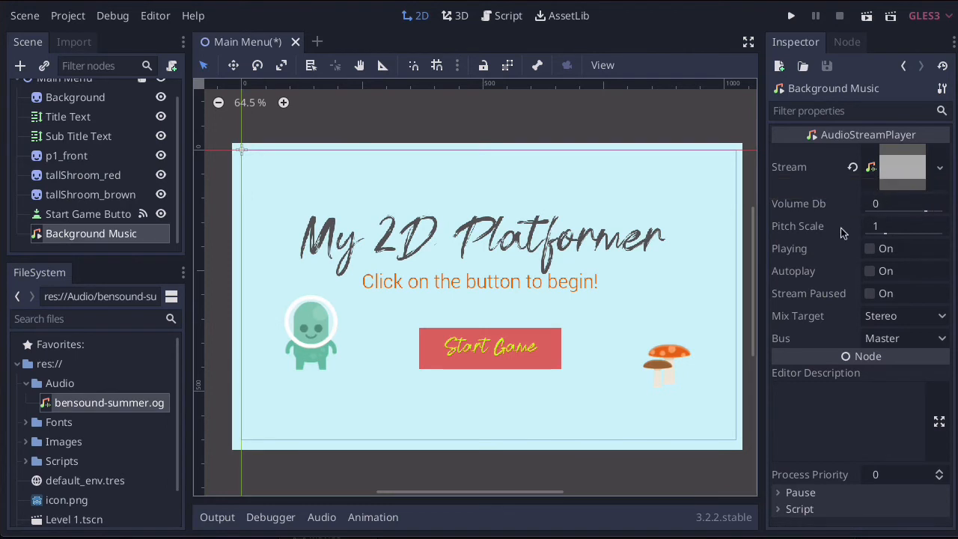
mouse_move(816, 255)
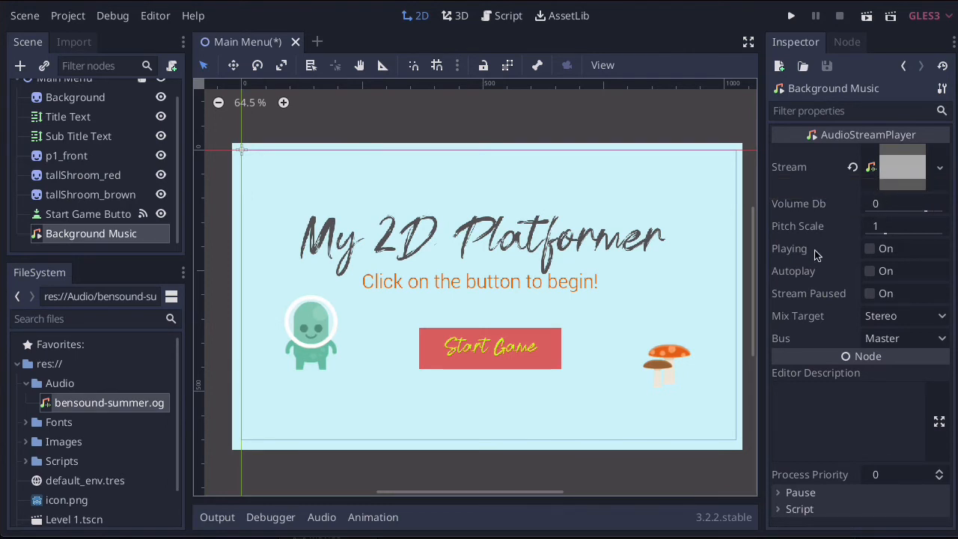
mouse_move(815, 247)
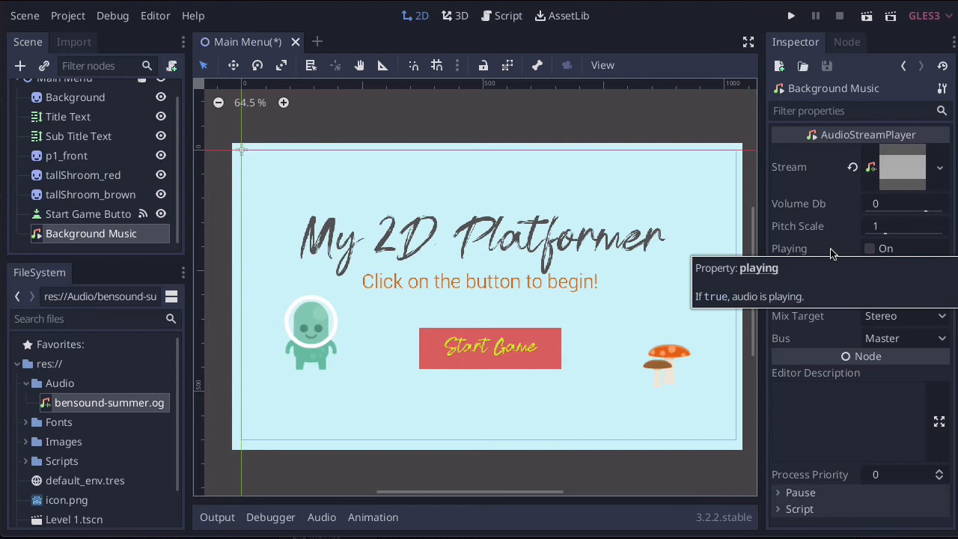
left_click(870, 248)
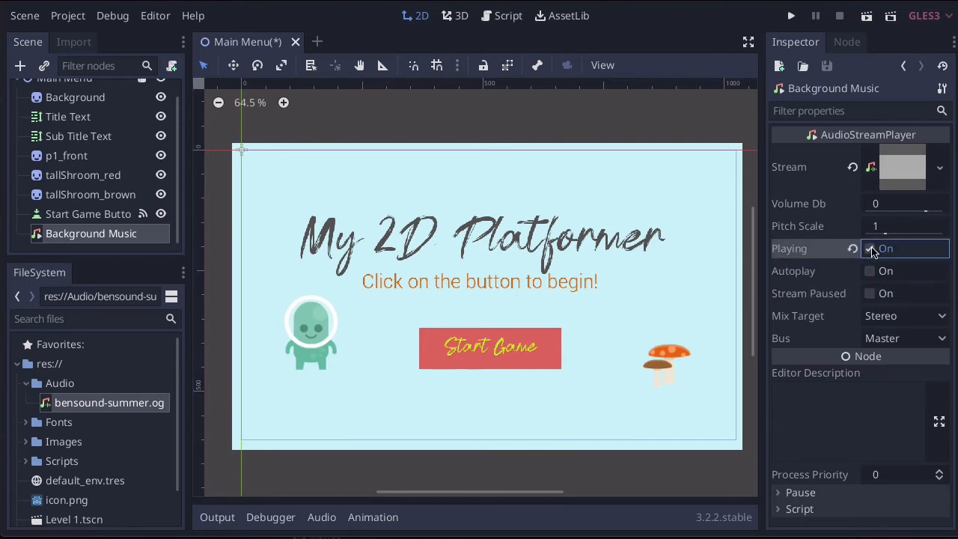
left_click(870, 248)
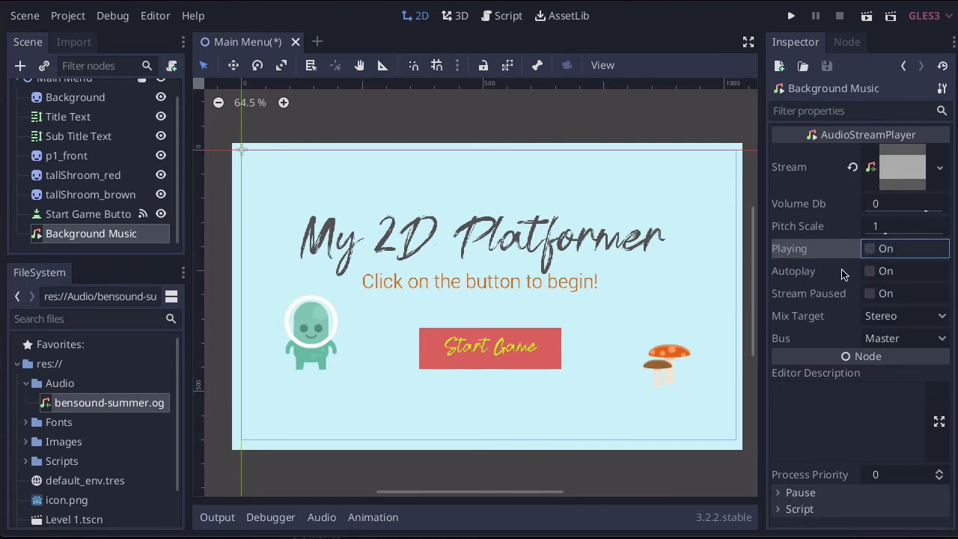
left_click(869, 270)
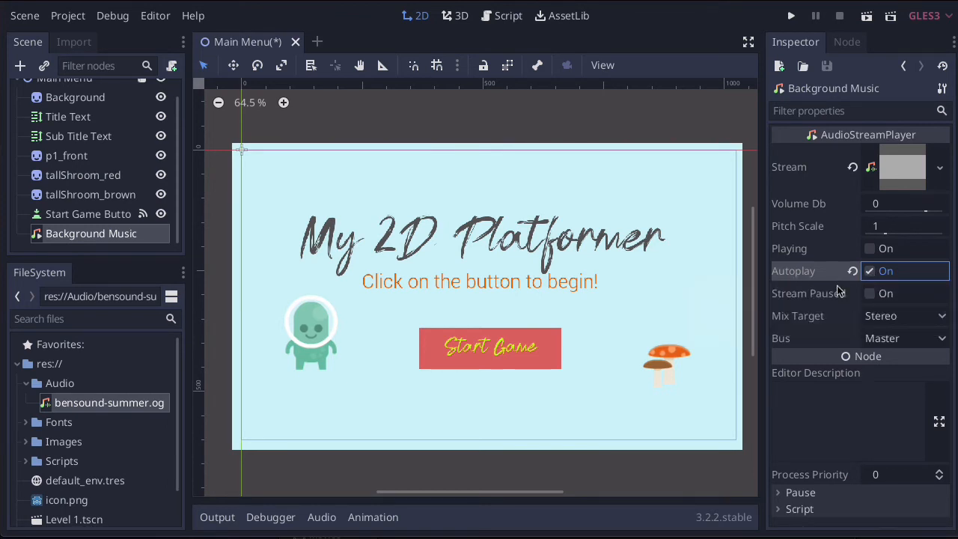
mouse_move(824, 280)
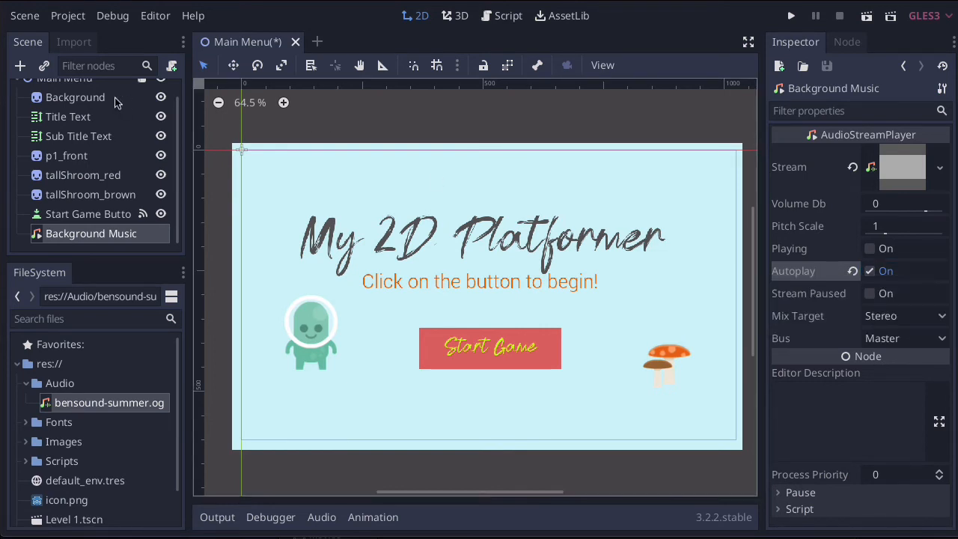
left_click(73, 42)
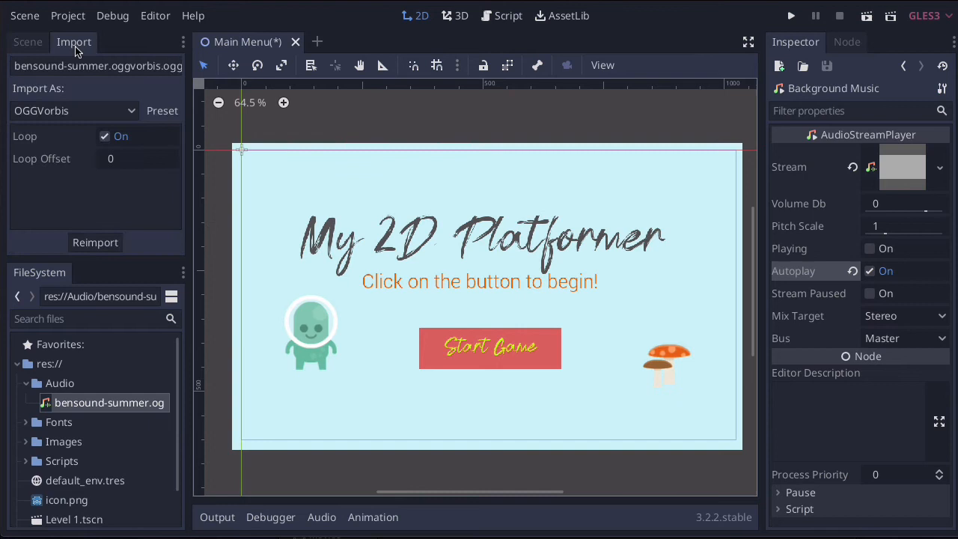
mouse_move(60, 142)
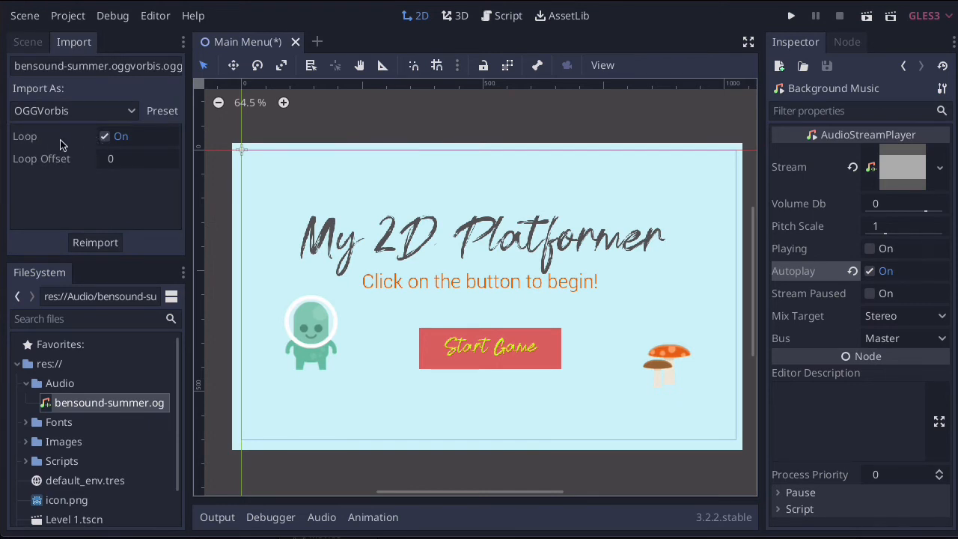
left_click(104, 136)
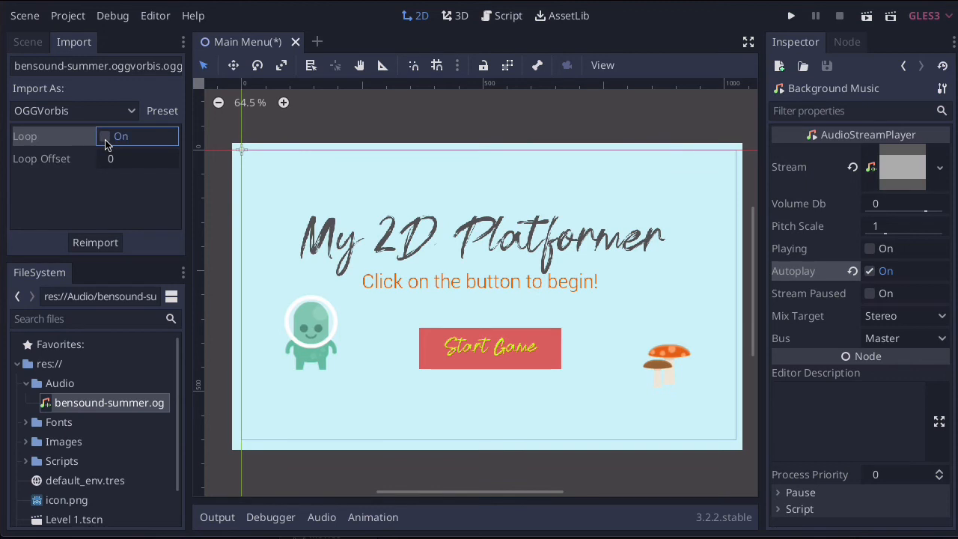
left_click(105, 136)
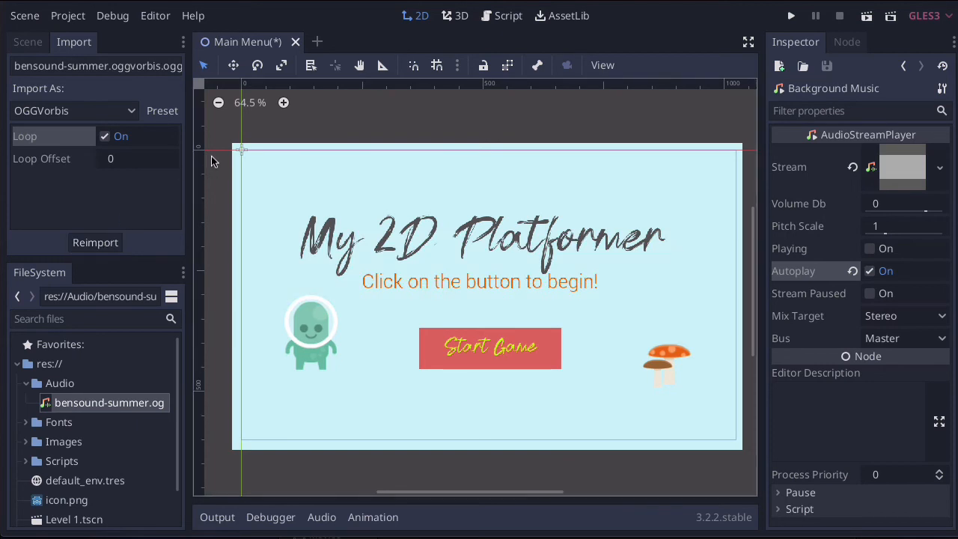
left_click(27, 42)
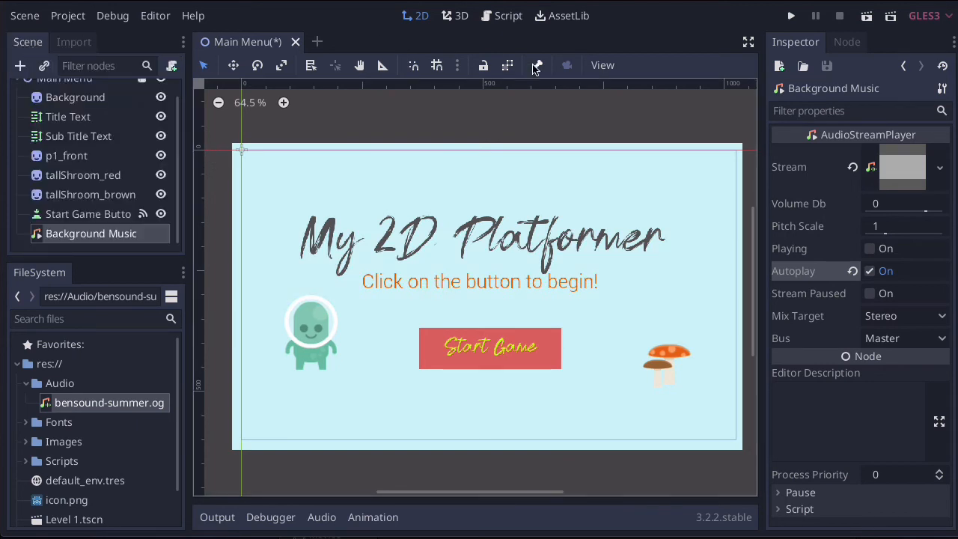
mouse_move(867, 16)
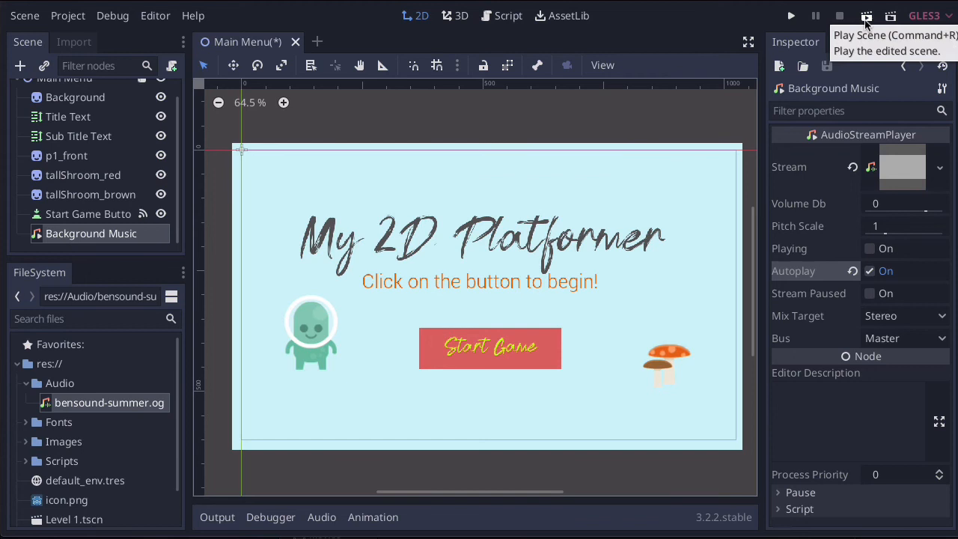
left_click(866, 15)
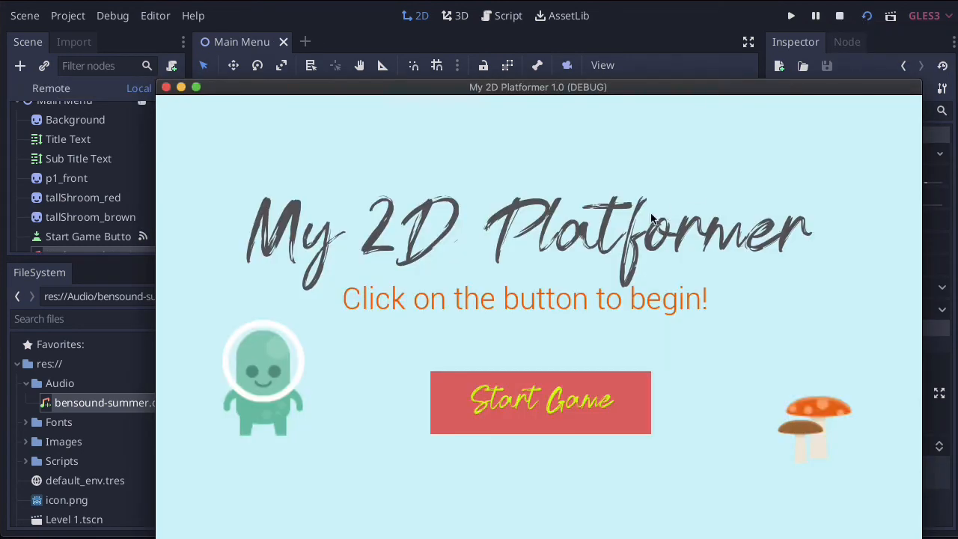
mouse_move(712, 330)
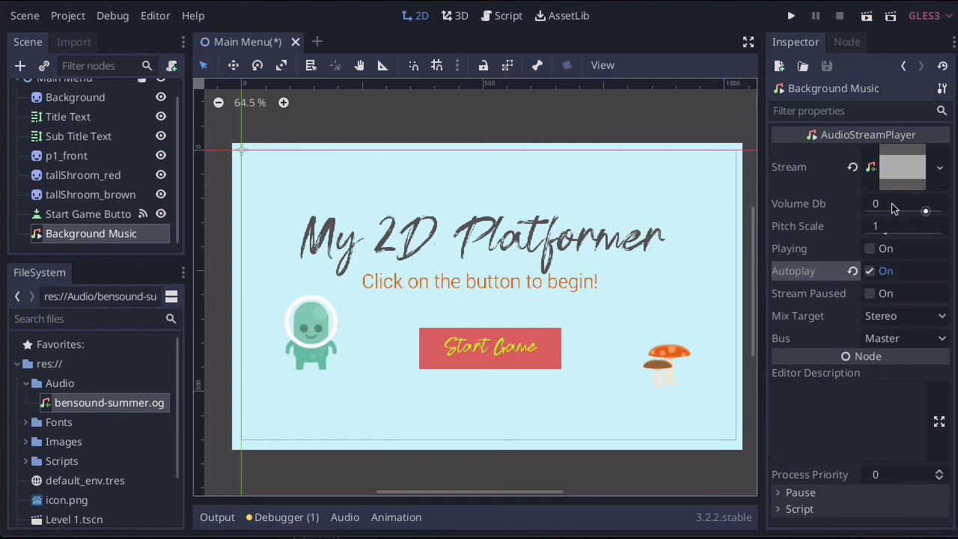
Drag Background Music's Volume Db slider down to about -15 dB
left_click_drag(926, 210, 914, 211)
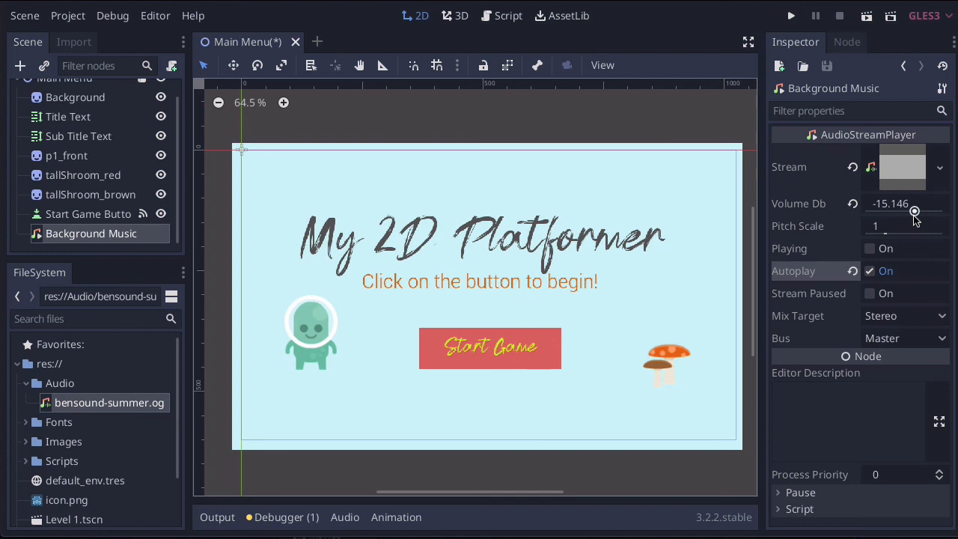
mouse_move(914, 210)
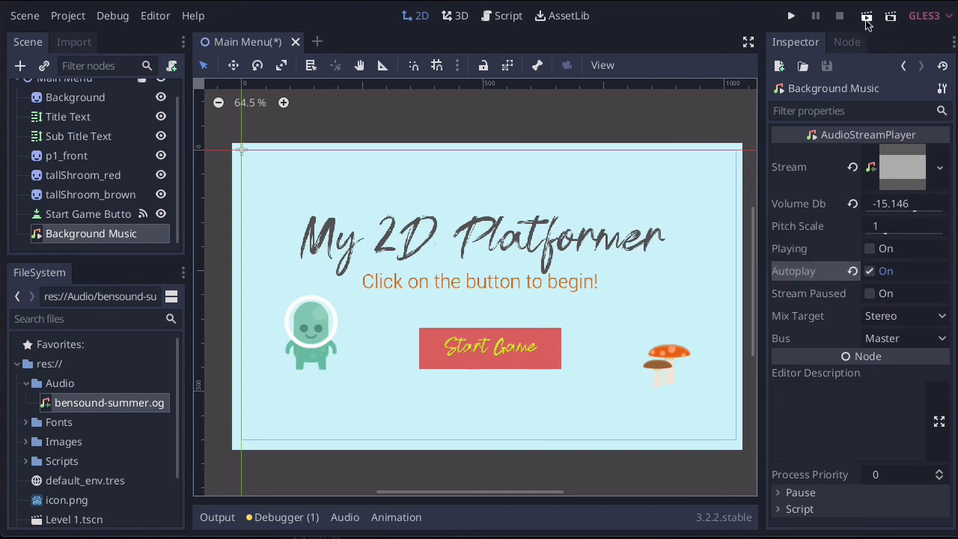
Test-run the Main Menu scene with the quieter music, then close the game window
left_click(790, 15)
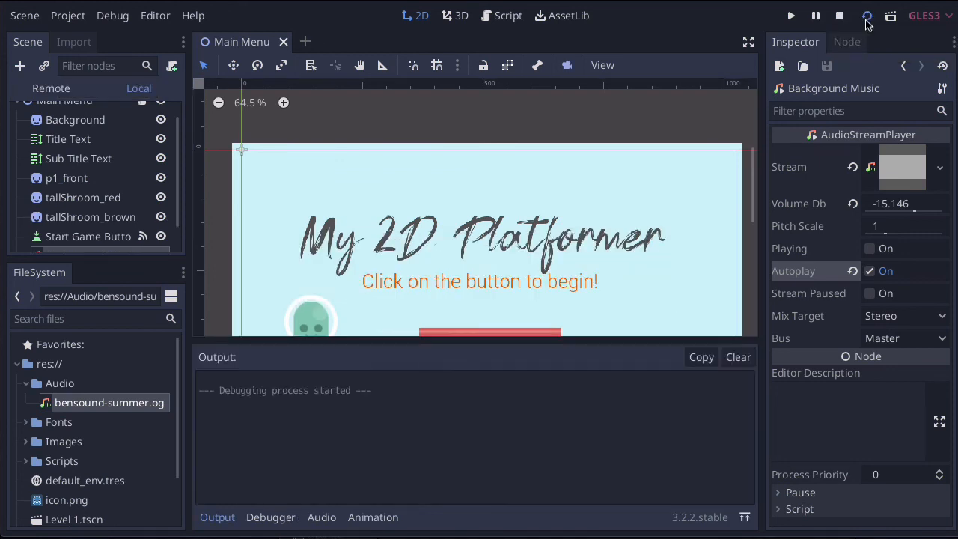
left_click(790, 15)
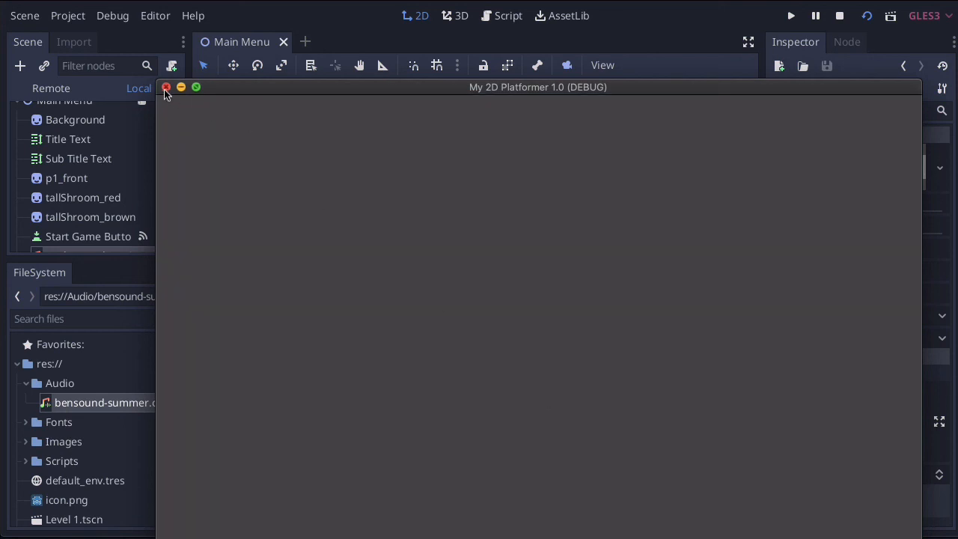
left_click(167, 88)
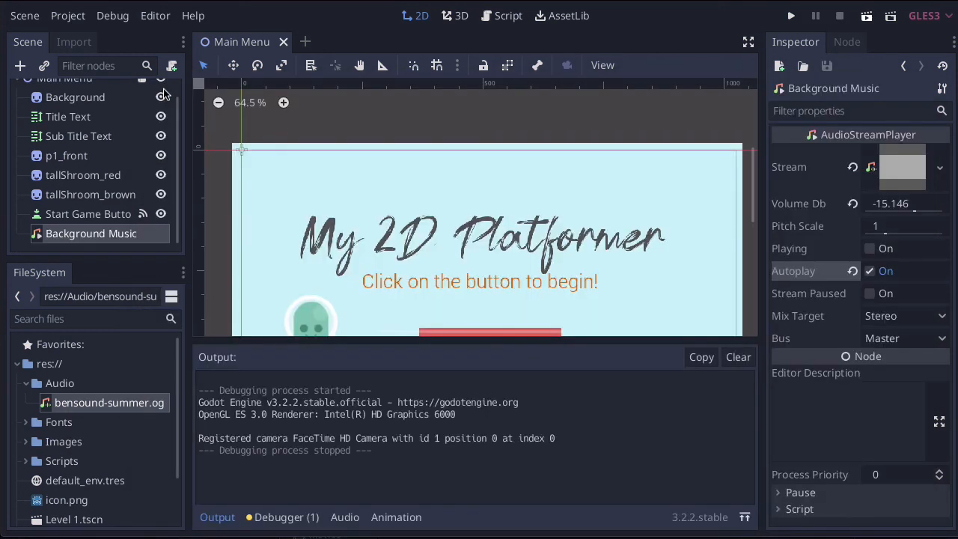